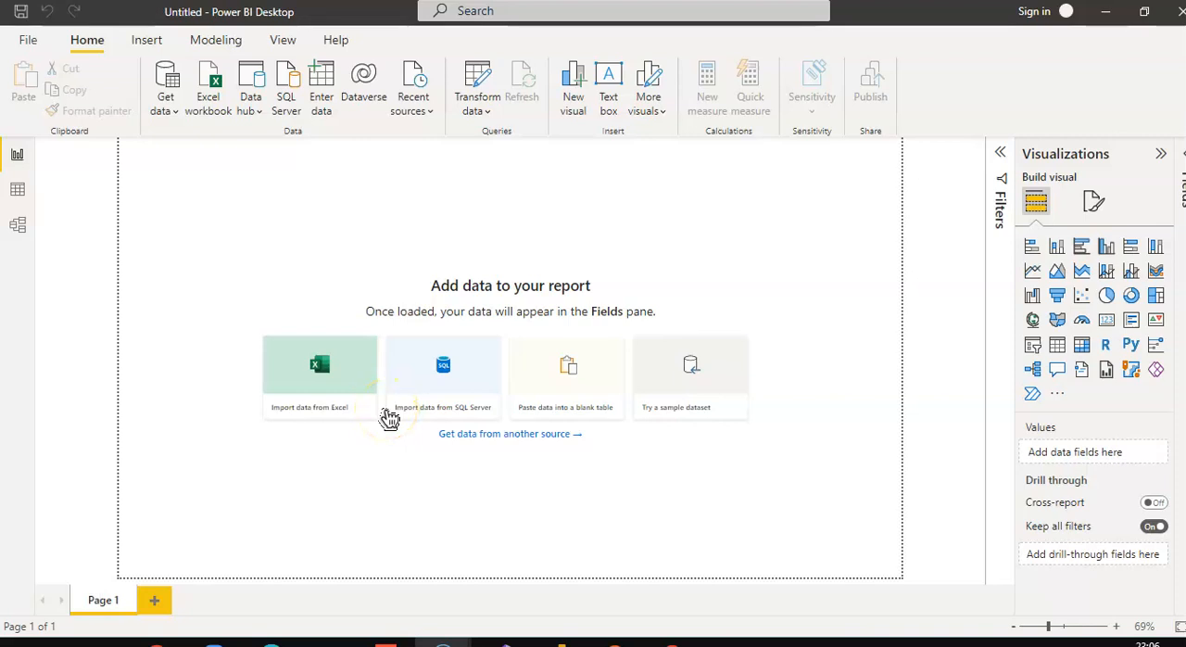
mouse_move(389, 417)
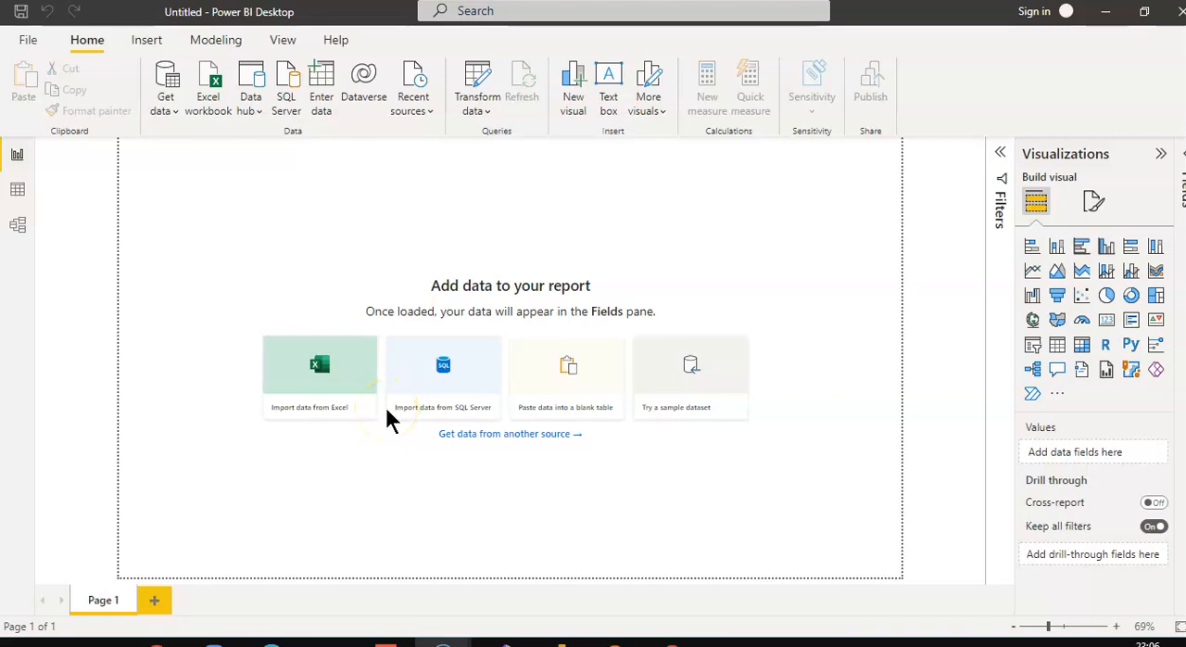
mouse_move(170, 89)
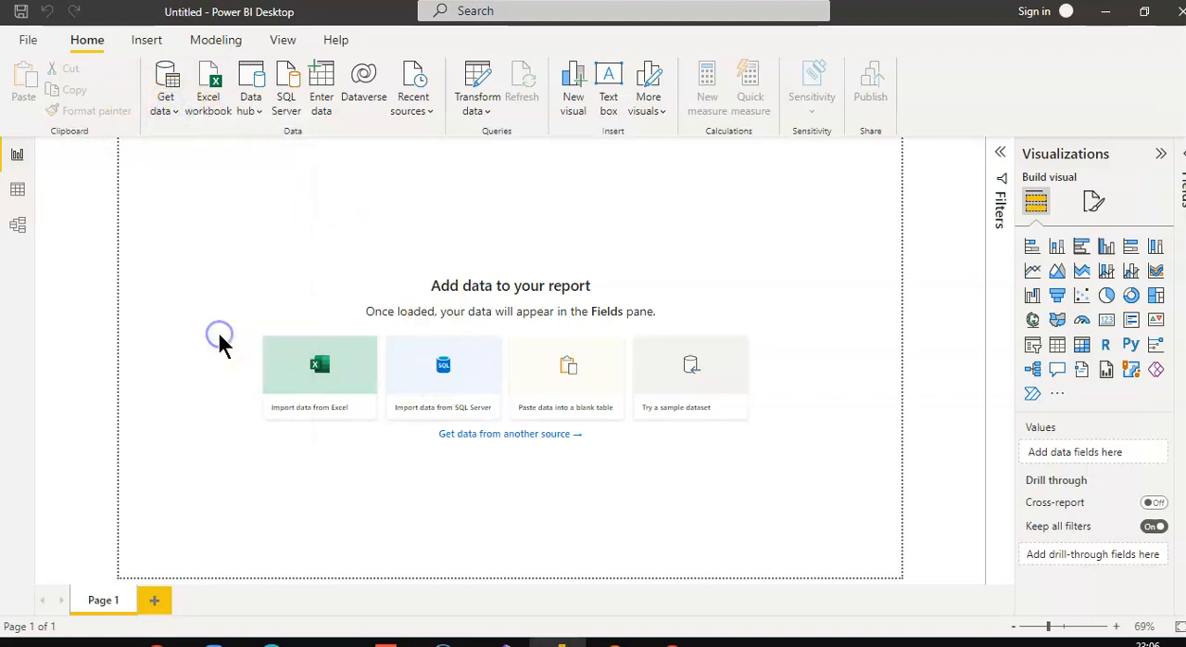
Step: Import Employees.txt via Text/CSV and load the Employees table into the model
click(319, 375)
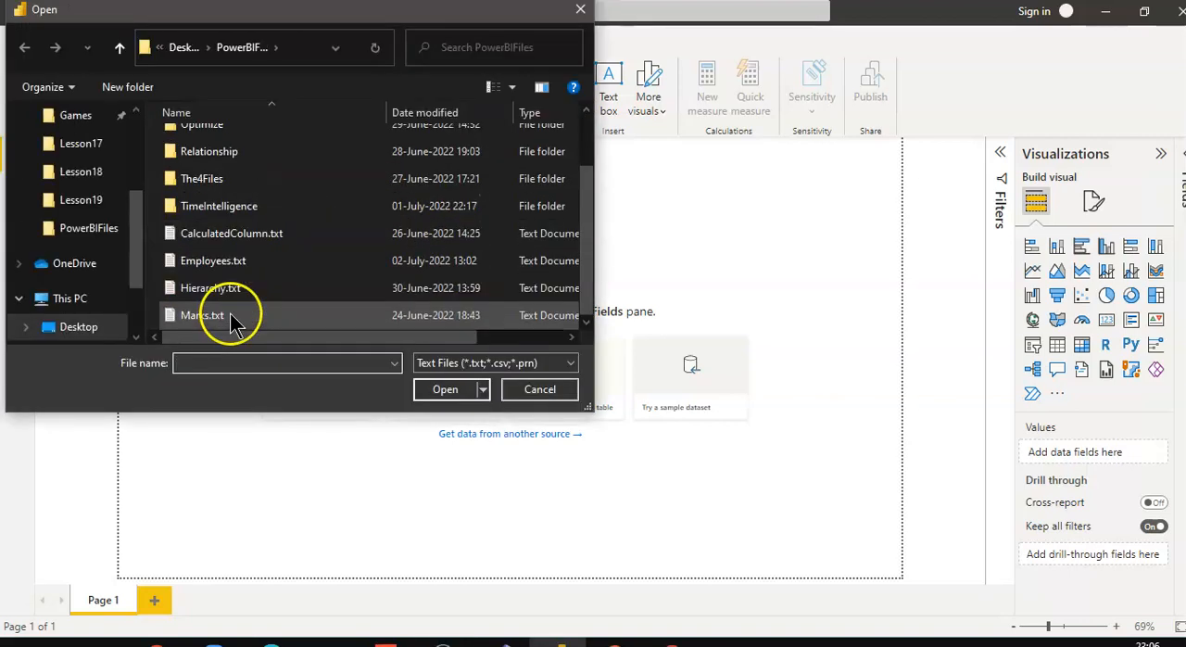
click(540, 389)
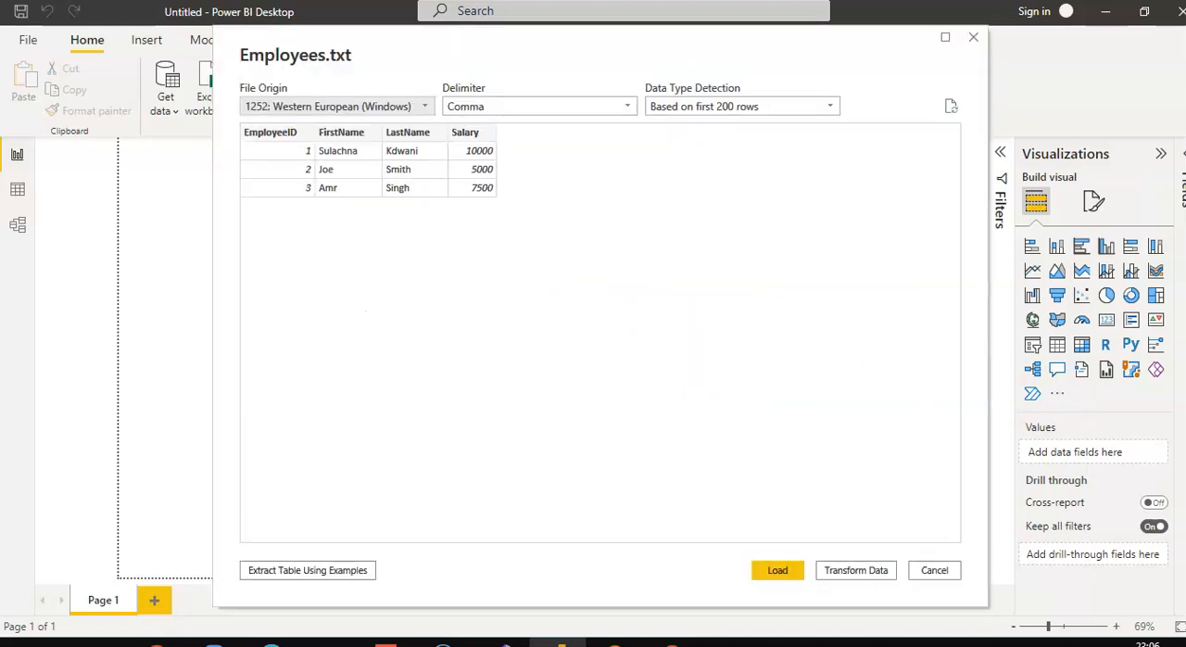
click(778, 571)
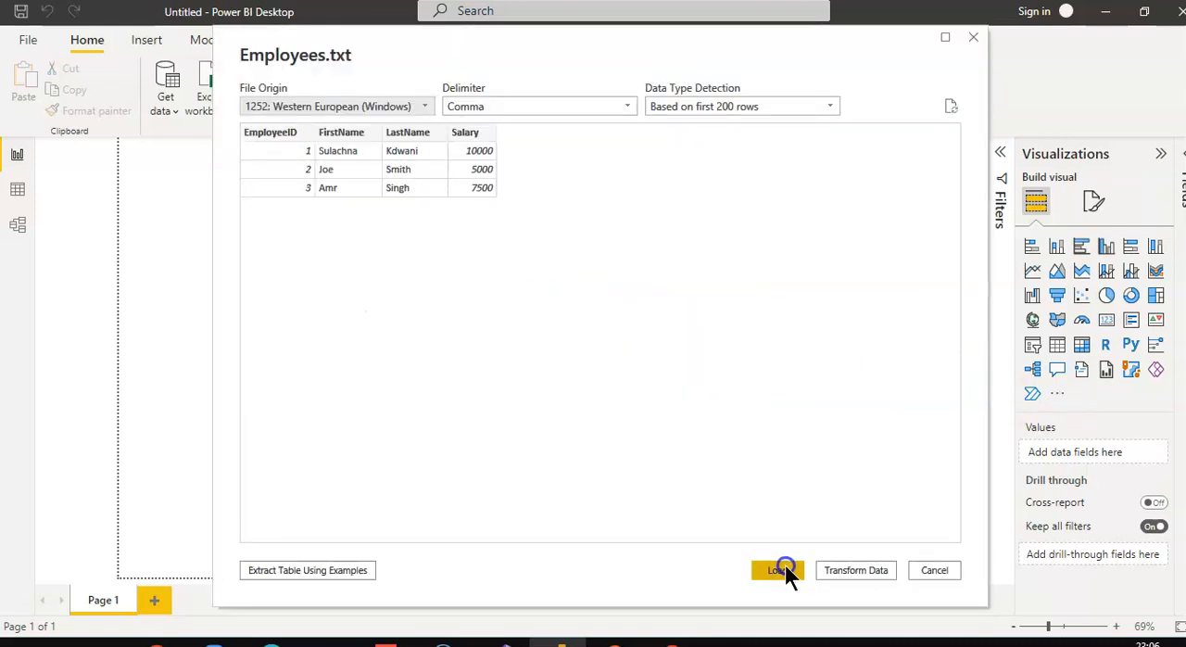
click(776, 571)
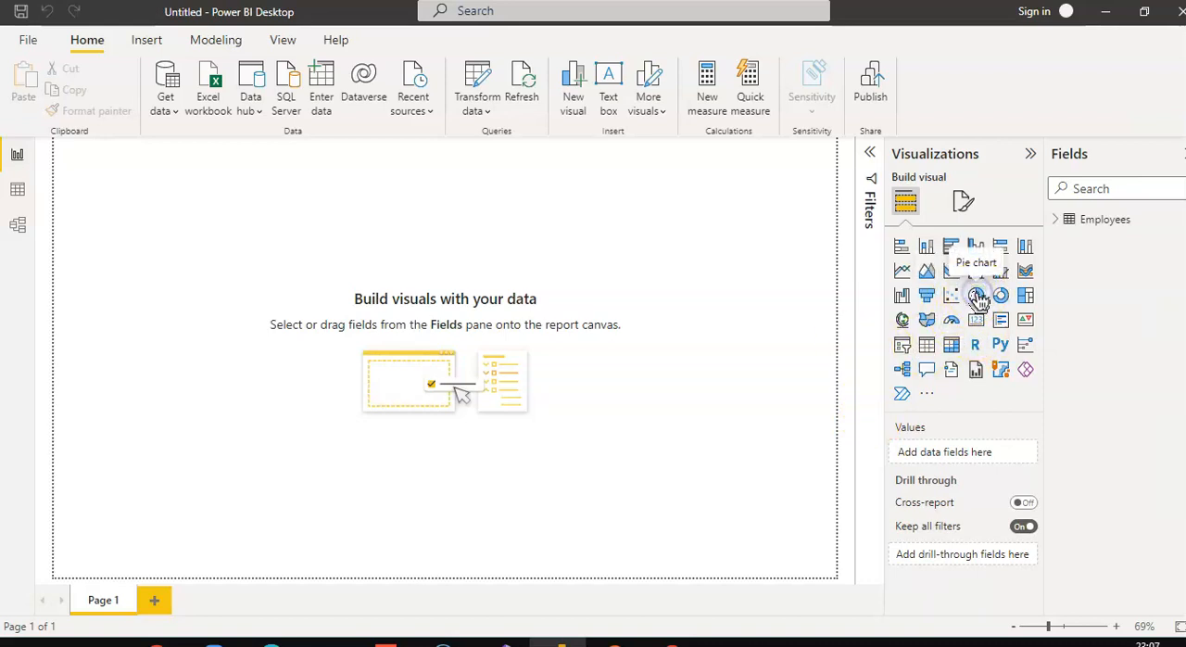
Step: Add a pie chart of Salary and view it enlarged in Focus mode
click(974, 294)
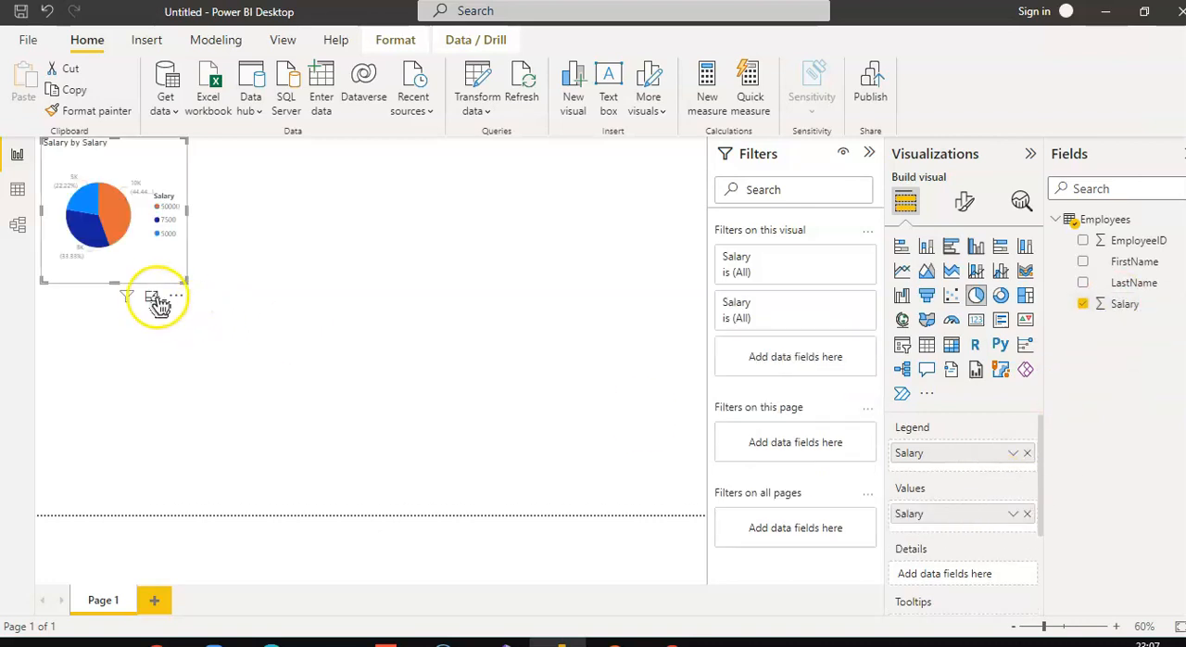
click(152, 297)
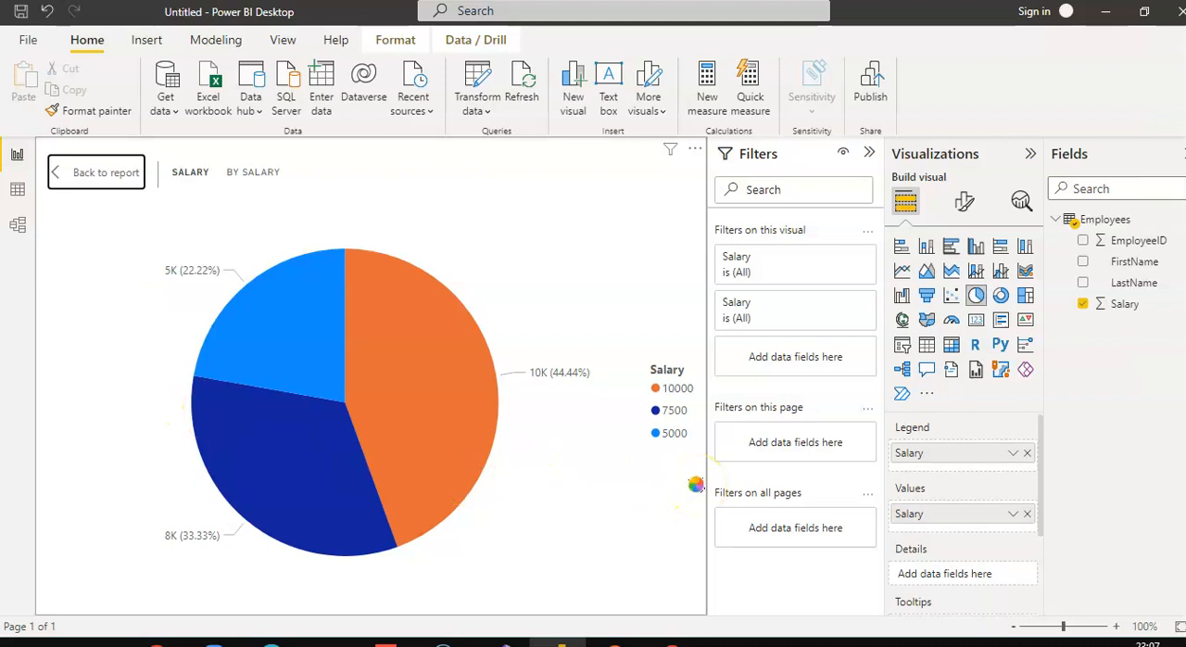
mouse_move(700, 496)
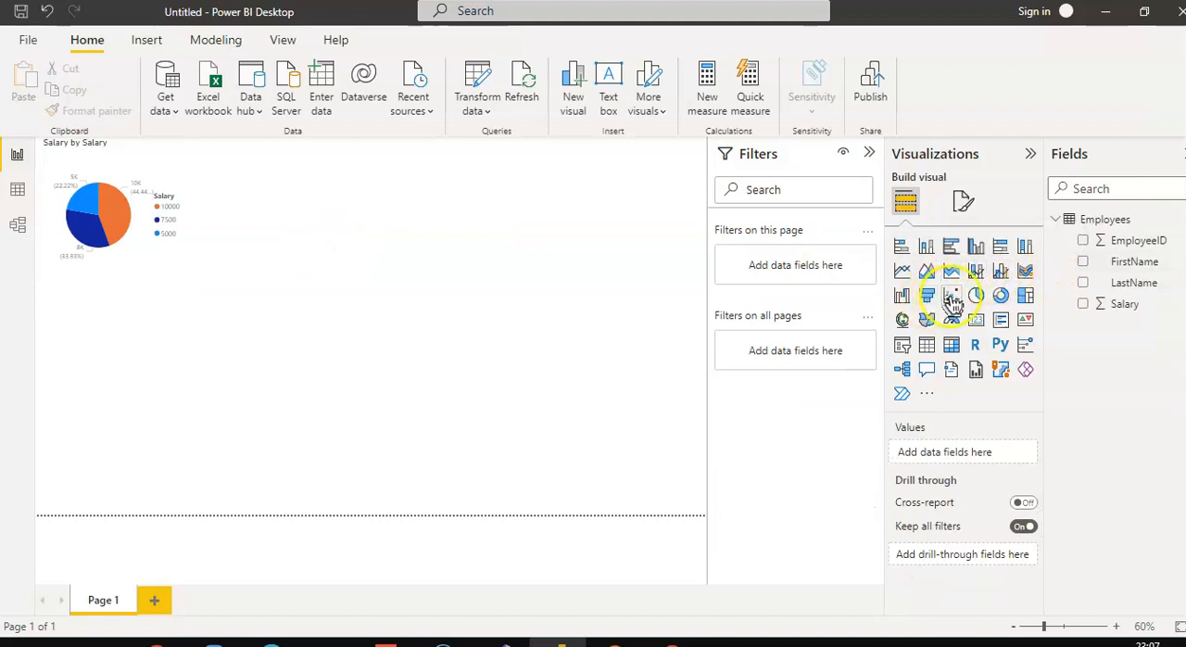
mouse_move(1027, 297)
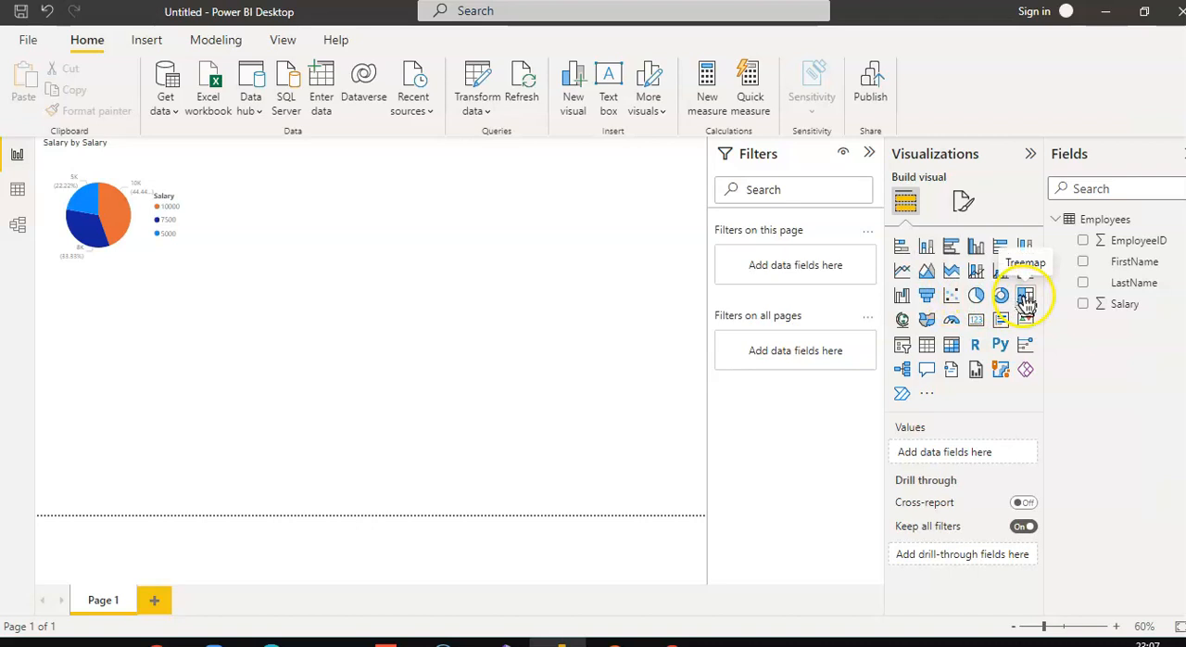
Step: Add a treemap at the page's top-left showing Salary by FirstName, then focus it
click(1025, 297)
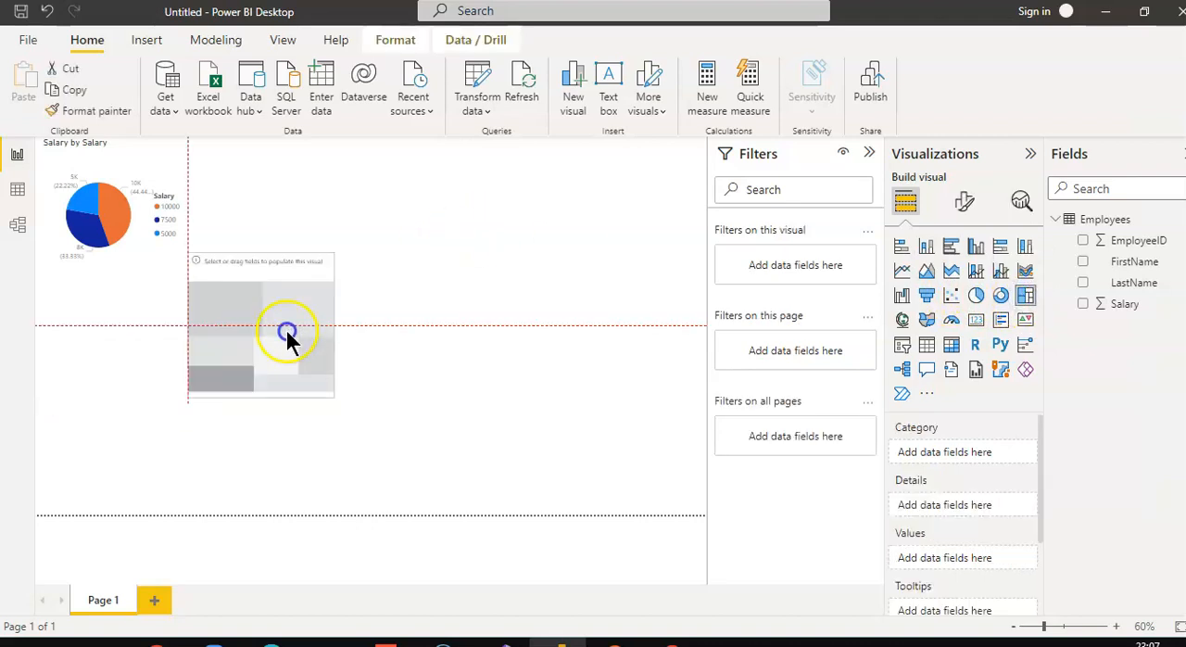
drag(287, 331, 404, 260)
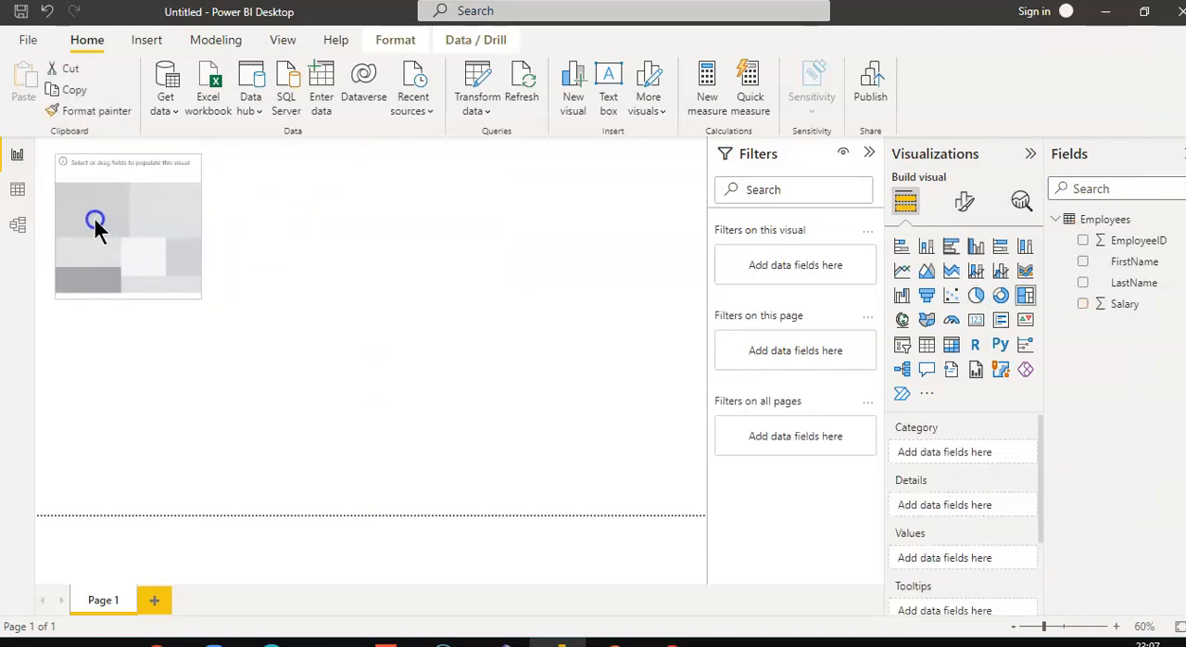
click(126, 226)
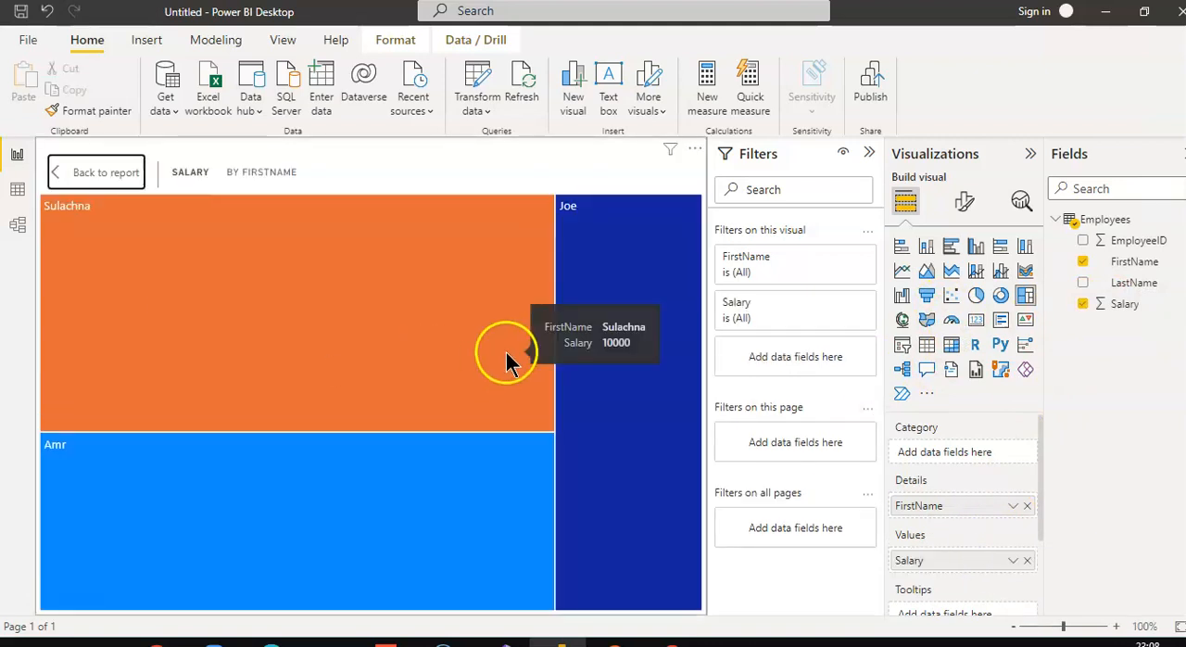
mouse_move(337, 497)
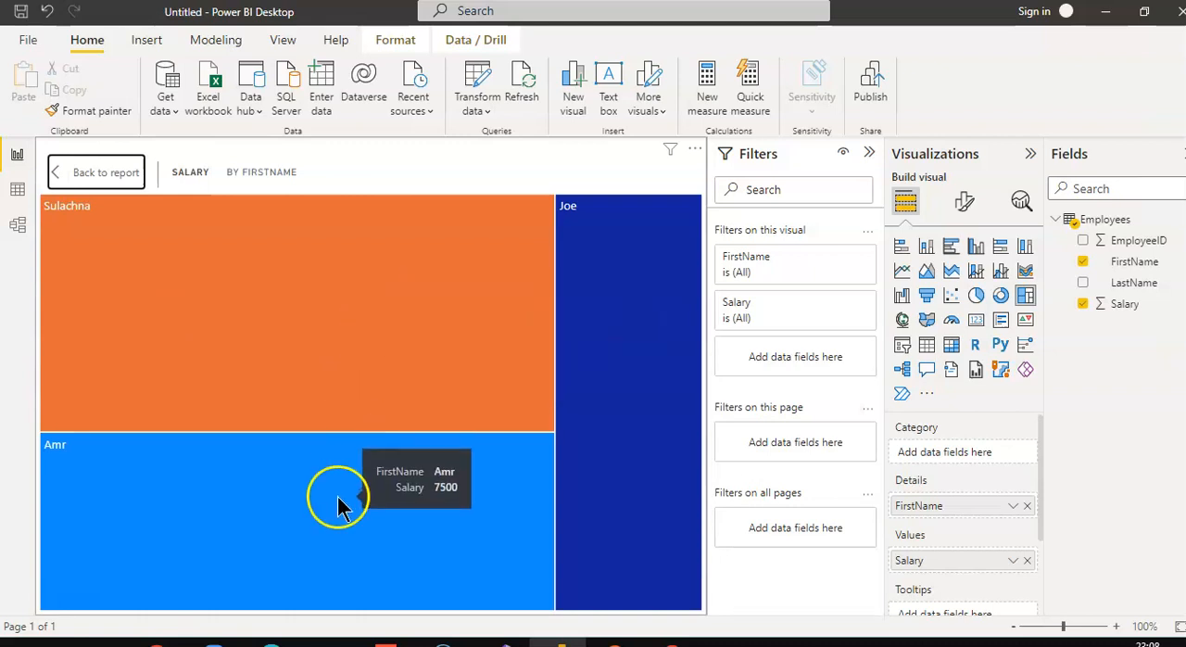
mouse_move(442, 547)
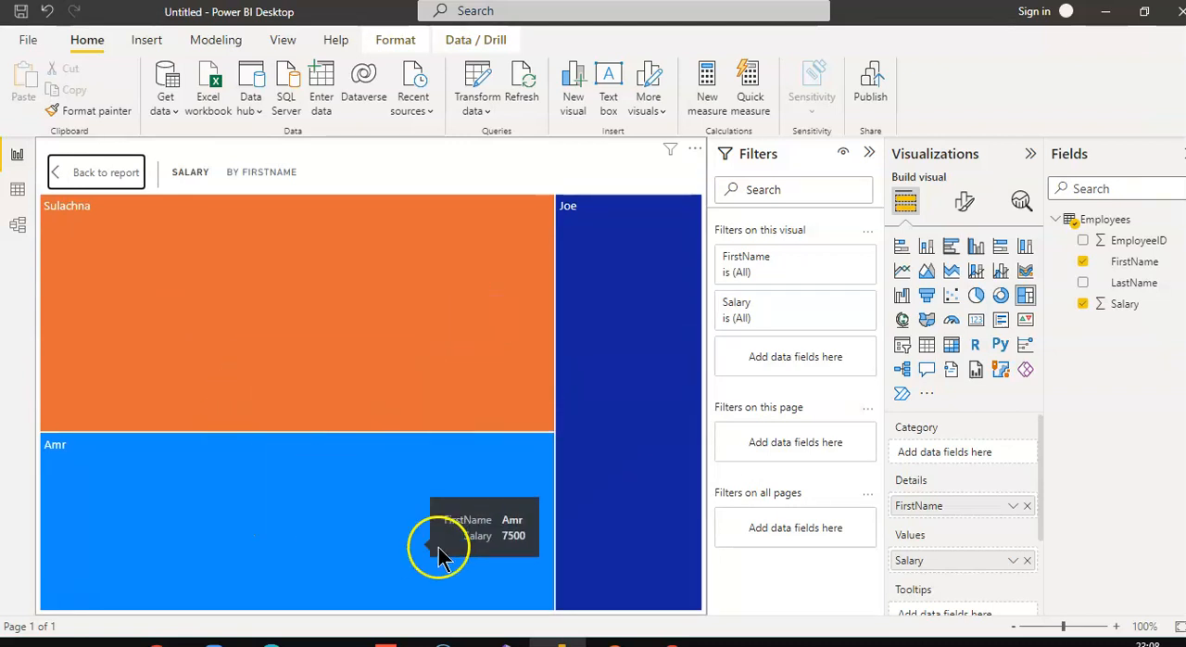
mouse_move(608, 392)
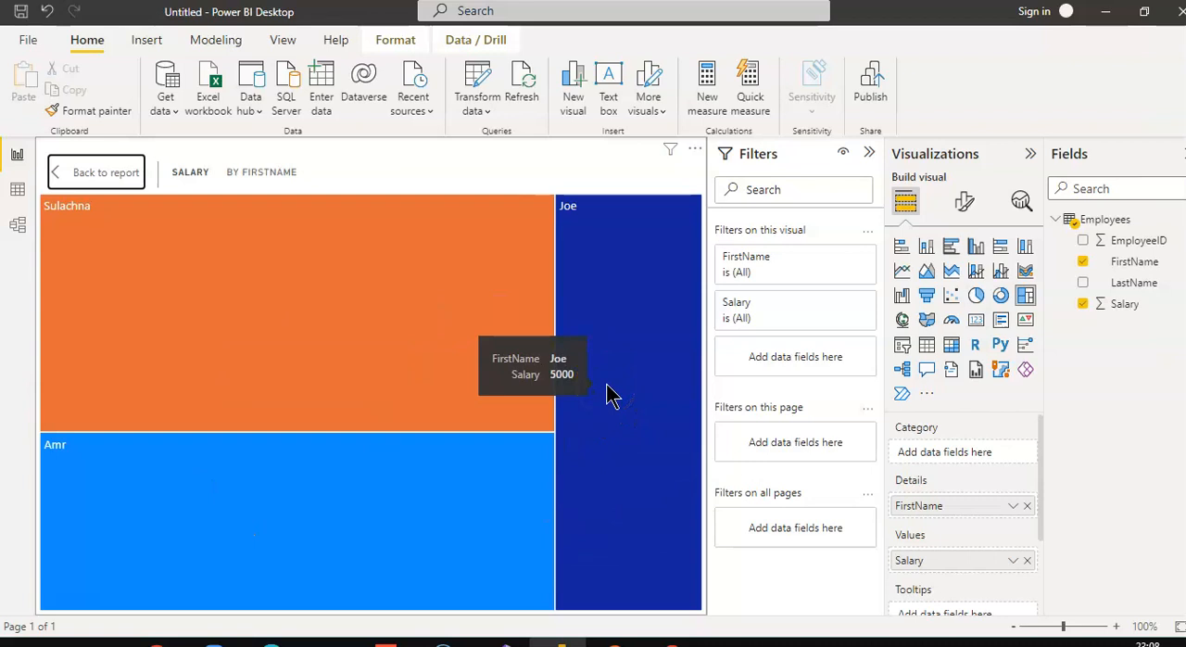
mouse_move(608, 387)
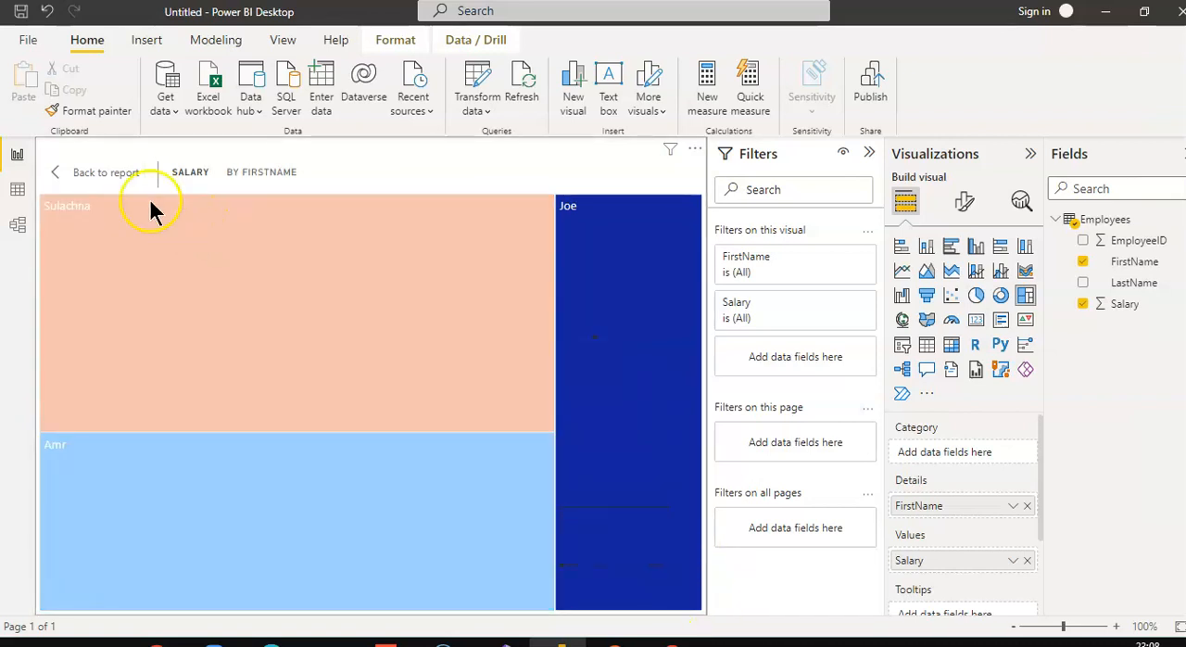
Step: Return to the report and enlarge the treemap over the page's left side
click(104, 172)
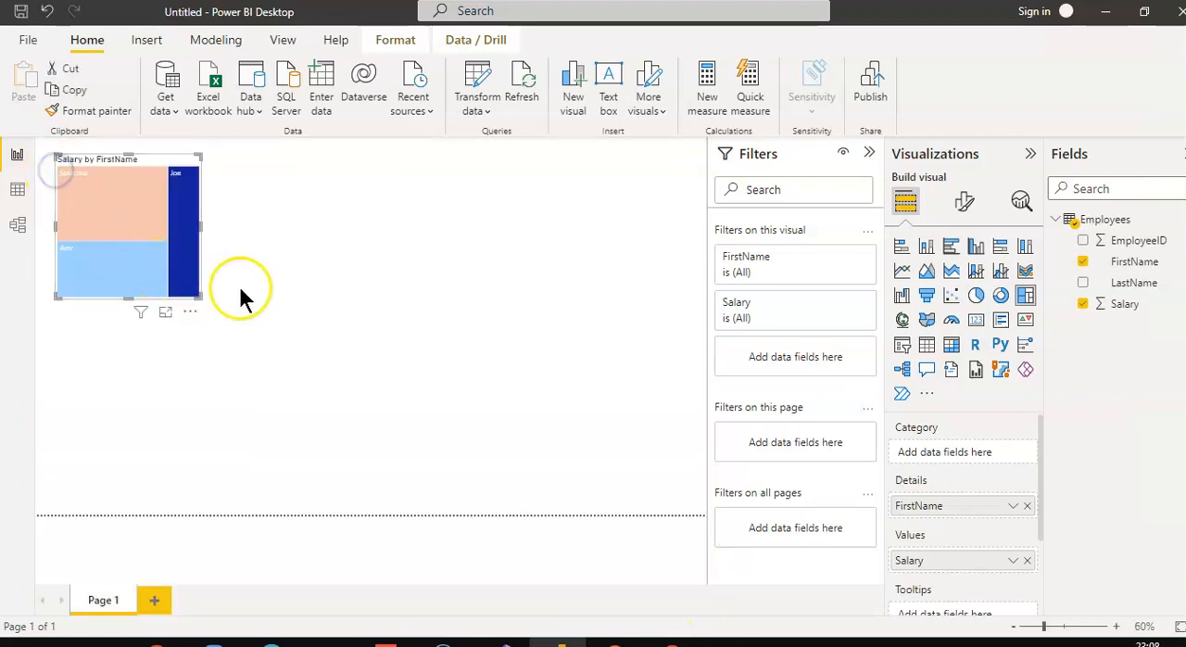
drag(200, 297, 349, 422)
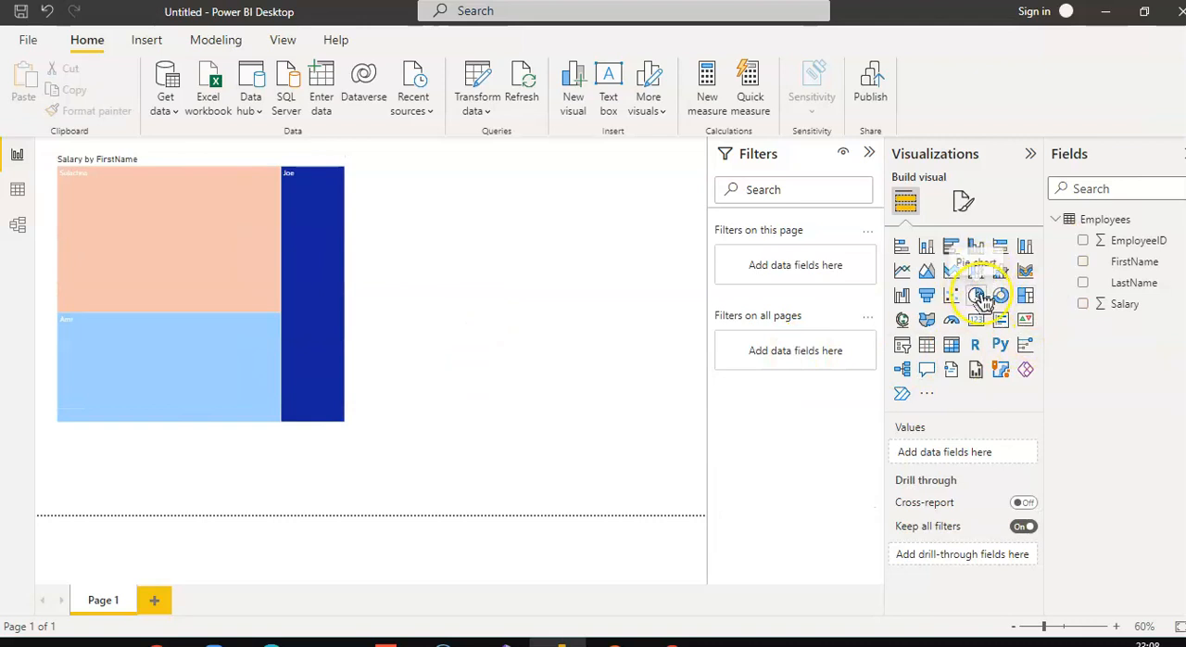
Step: Add a second pie chart beside the treemap and give it the Salary field
click(975, 295)
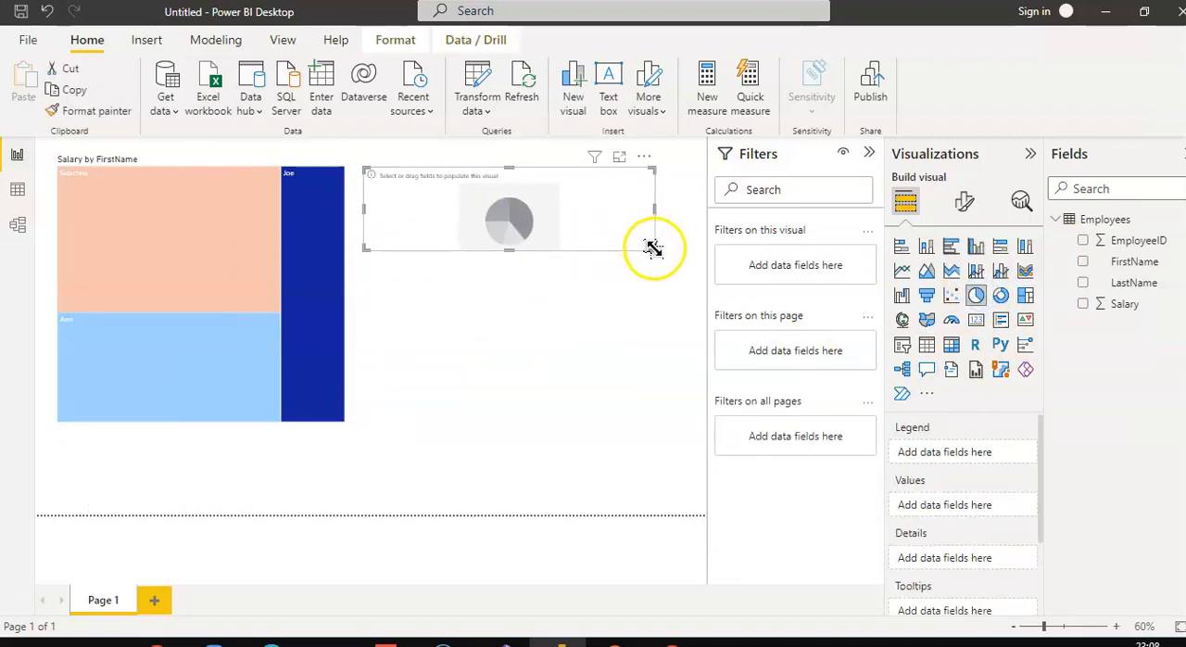
drag(652, 244, 649, 423)
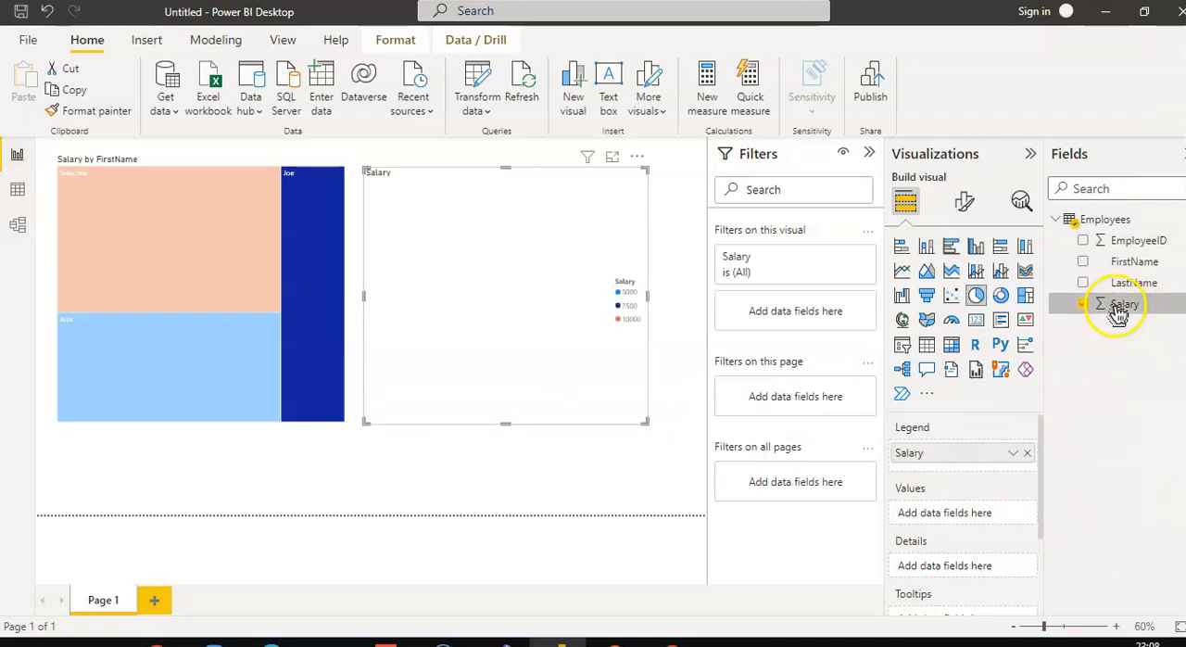
click(1083, 304)
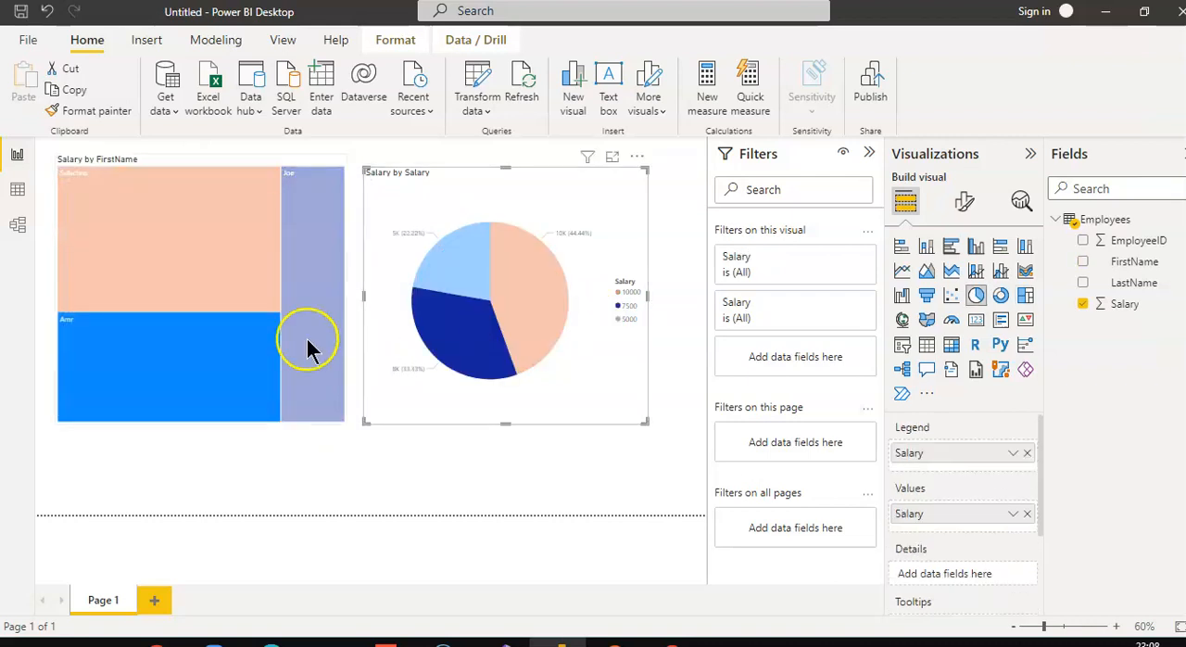
click(311, 348)
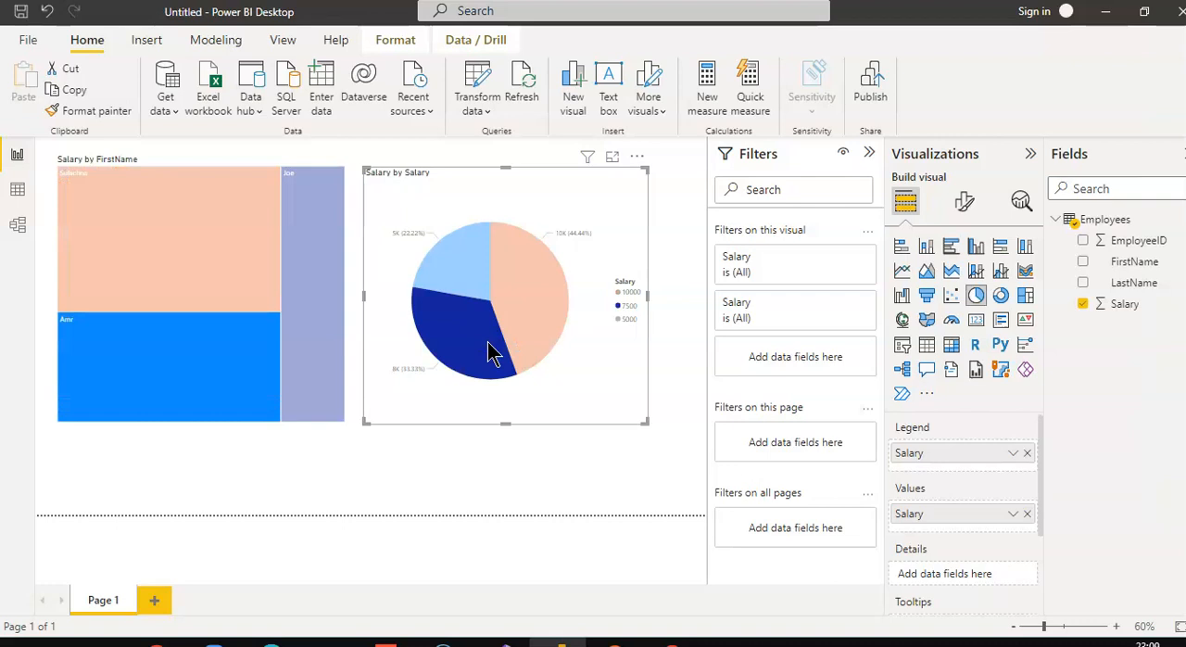
mouse_move(682, 454)
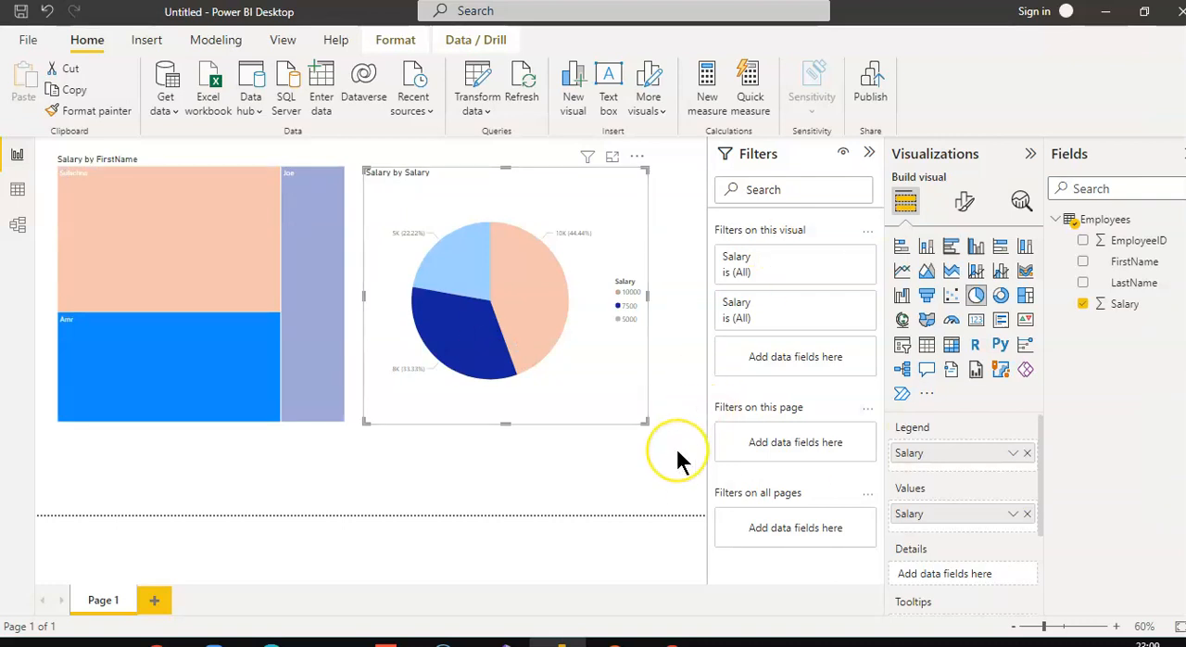
mouse_move(686, 450)
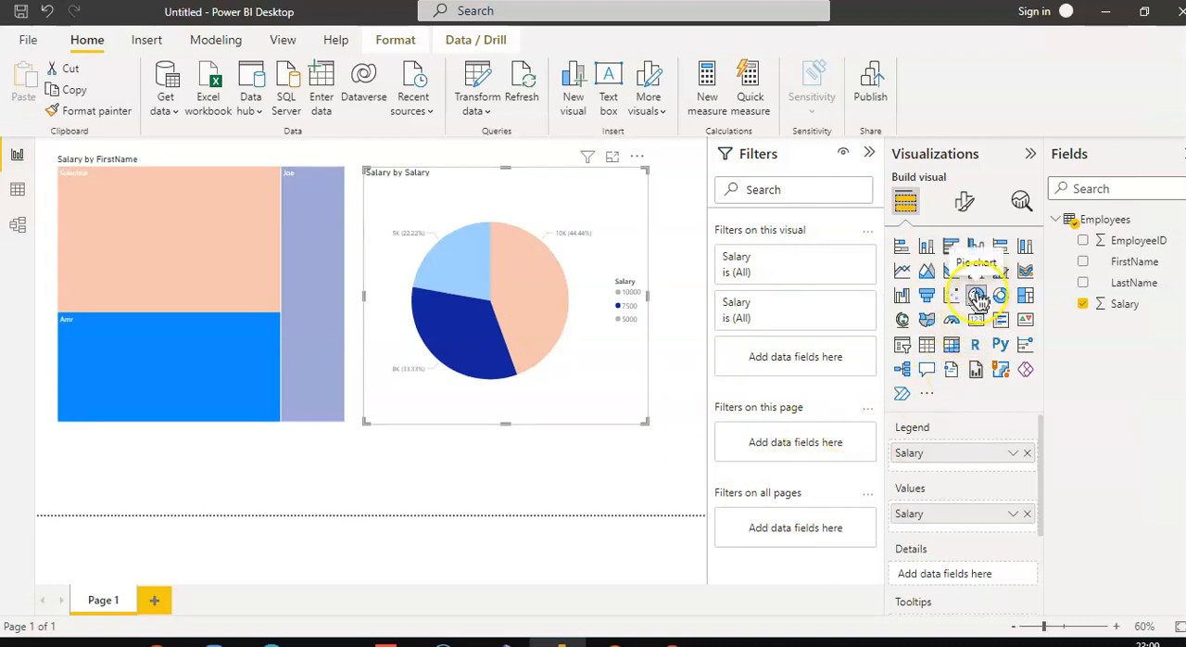
mouse_move(1026, 296)
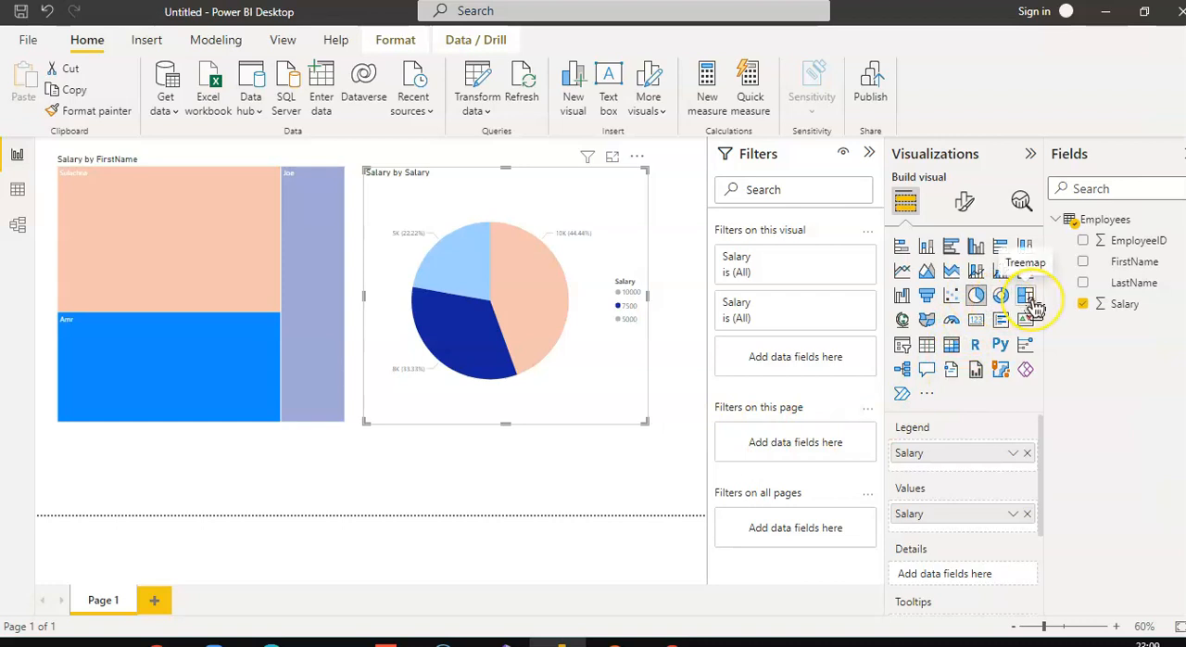